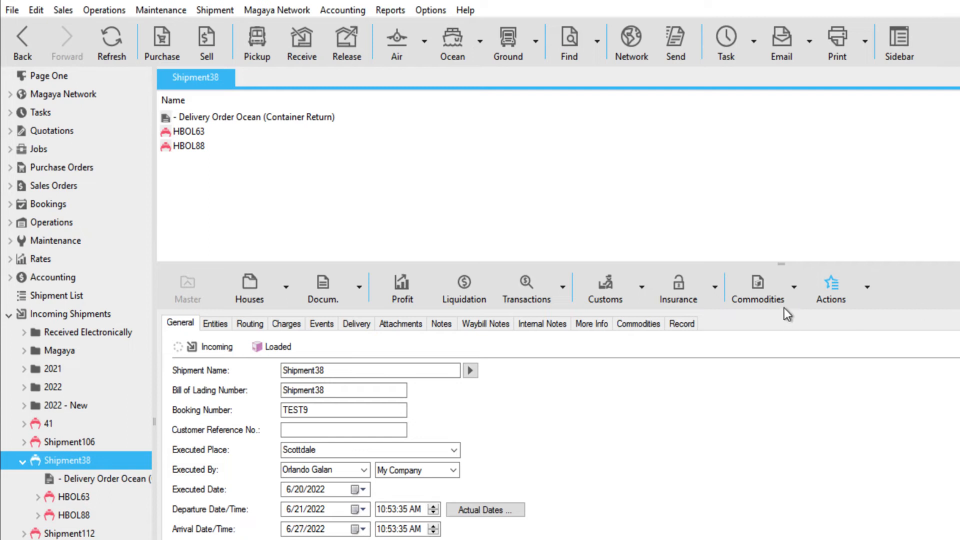
Create an entry summary from Shipment38 via the Customs Compliance actions.
{"action": "left_click", "coordinate": [604, 287]}
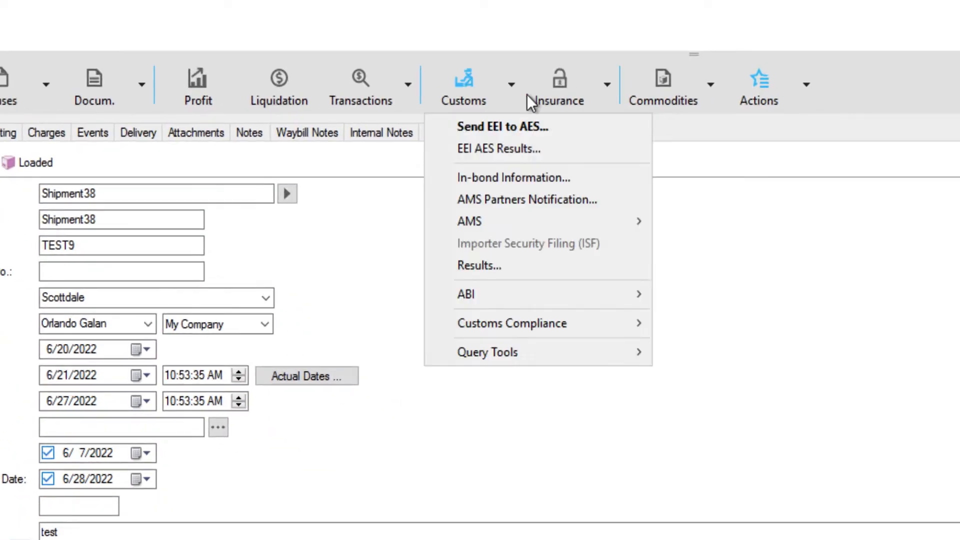
{"action": "mouse_move", "coordinate": [570, 332]}
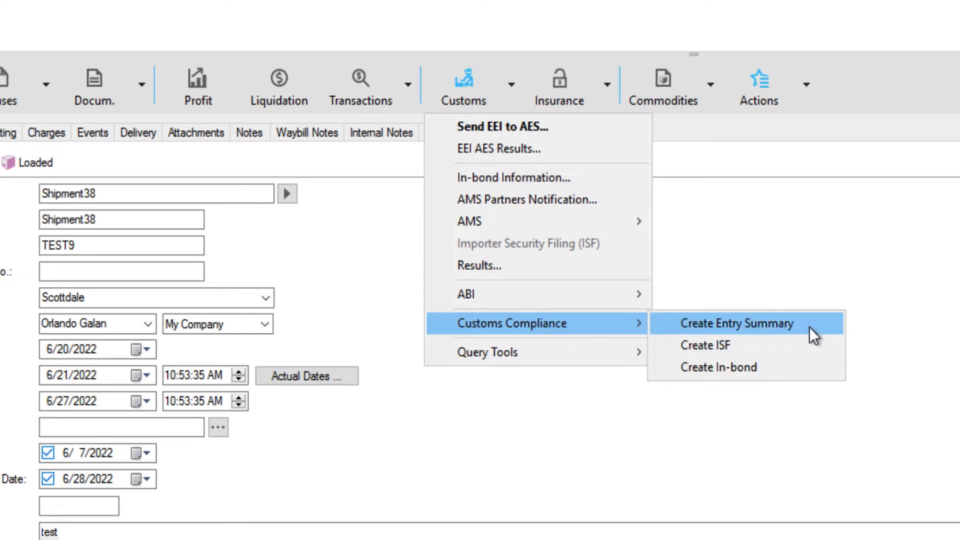
{"action": "left_click", "coordinate": [738, 323]}
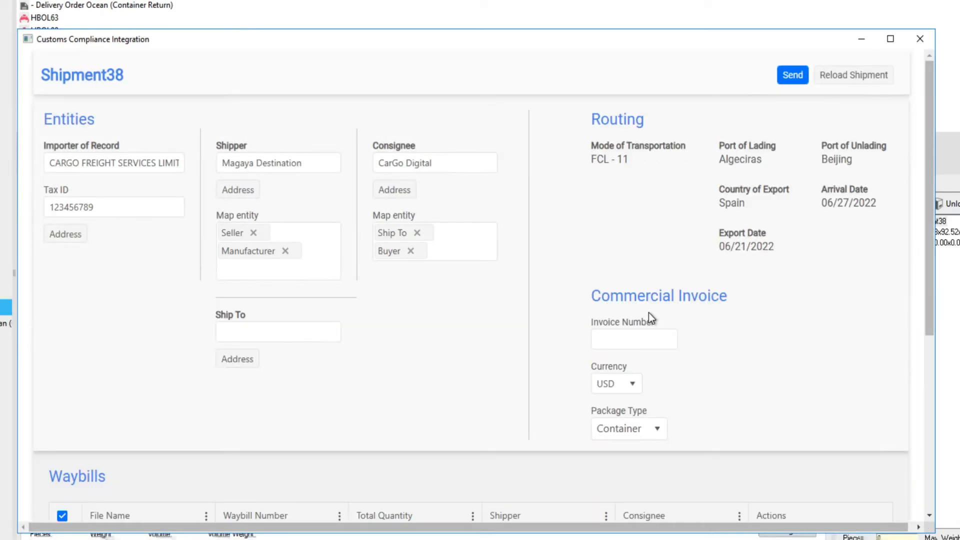
{"action": "mouse_move", "coordinate": [467, 344]}
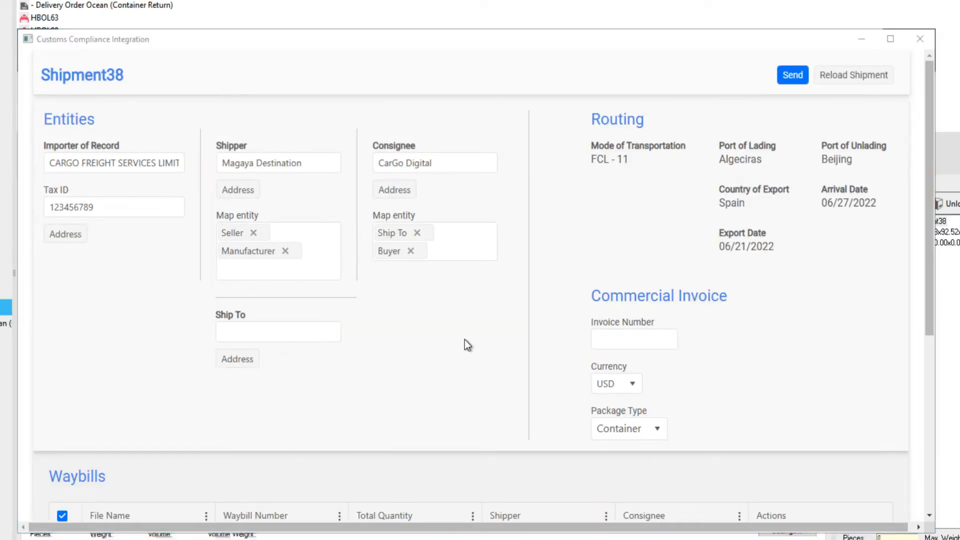
Enter 123456 as the commercial invoice number.
{"action": "scroll", "scroll_direction": "down", "scroll_amount": 3}
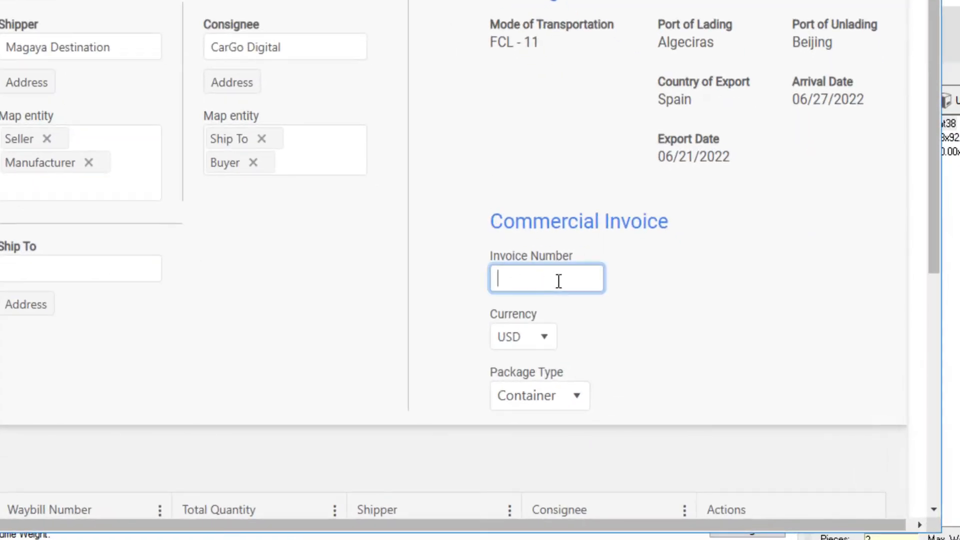
{"action": "type", "text": "123456"}
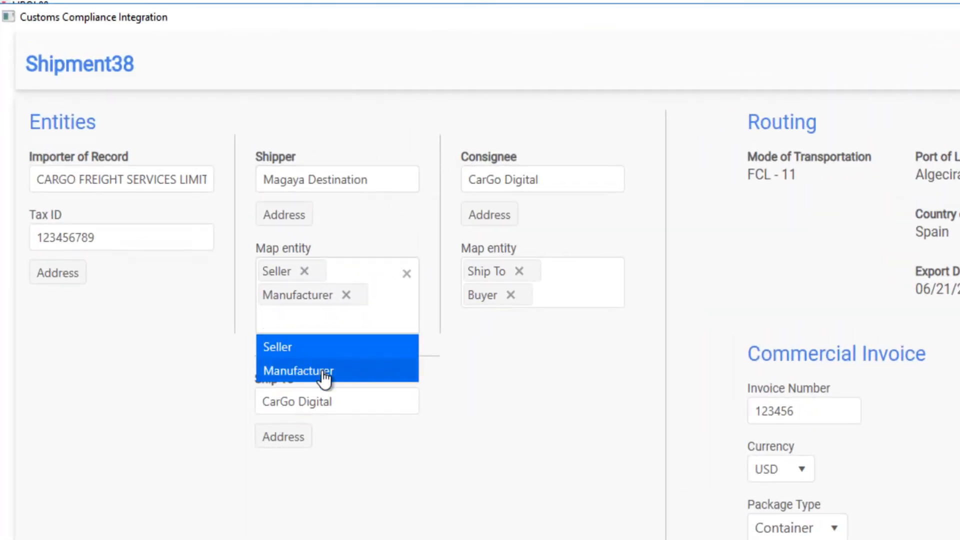
{"action": "mouse_move", "coordinate": [462, 390]}
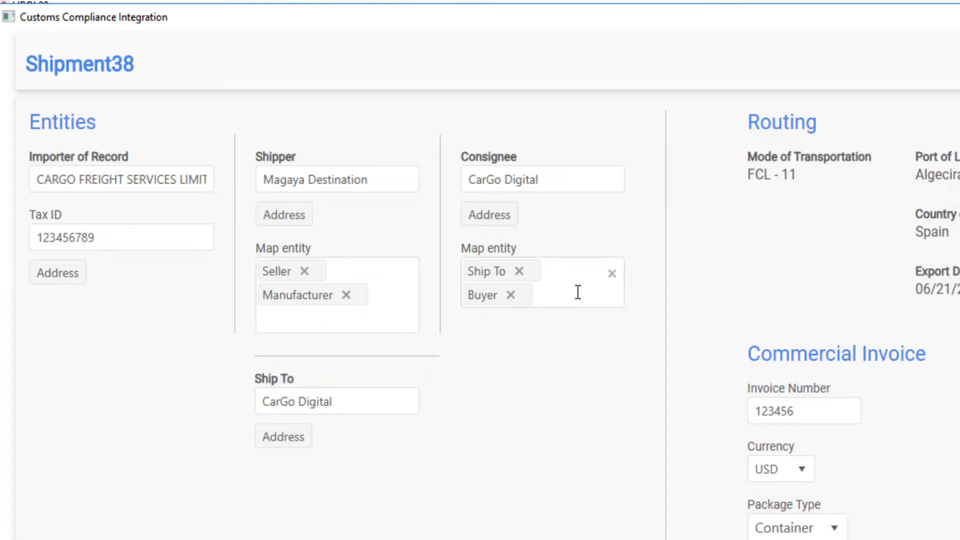
{"action": "mouse_move", "coordinate": [583, 318]}
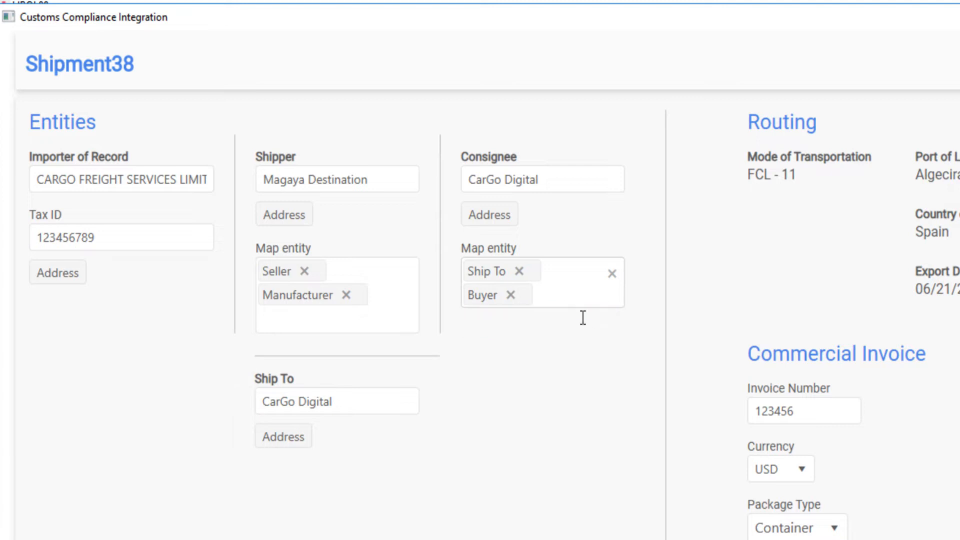
Remove and re-add Buyer so the consignee stays mapped as Ship To and Buyer.
{"action": "left_click", "coordinate": [558, 294]}
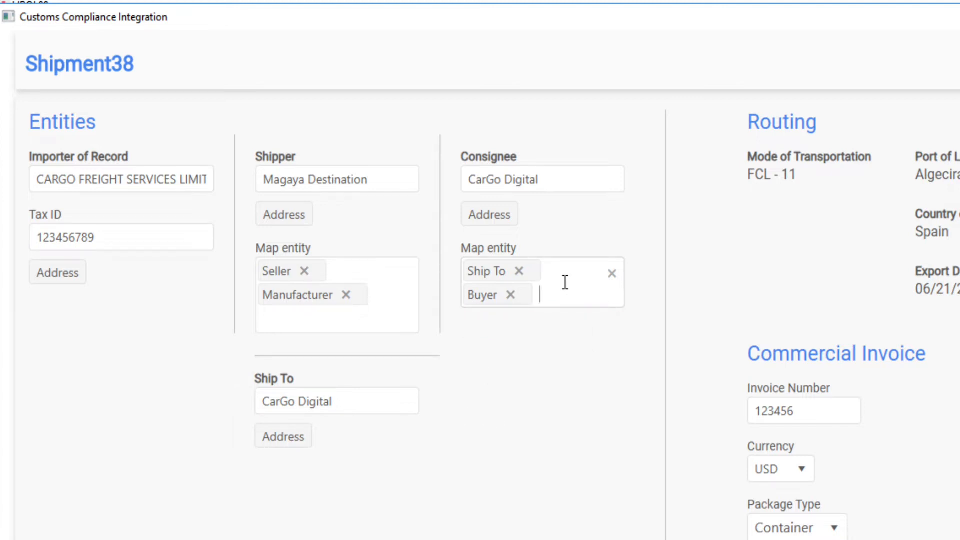
{"action": "left_click", "coordinate": [511, 295]}
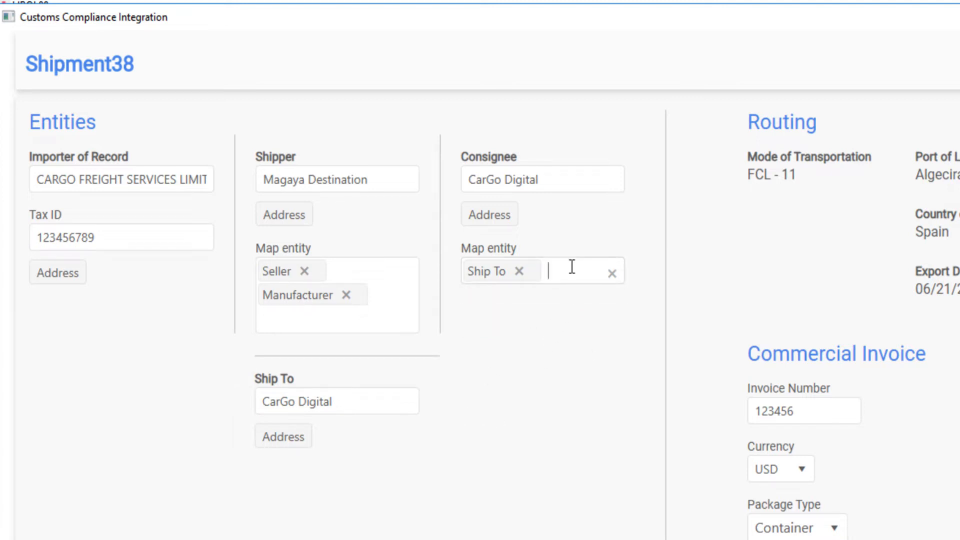
{"action": "type", "text": "Buyer"}
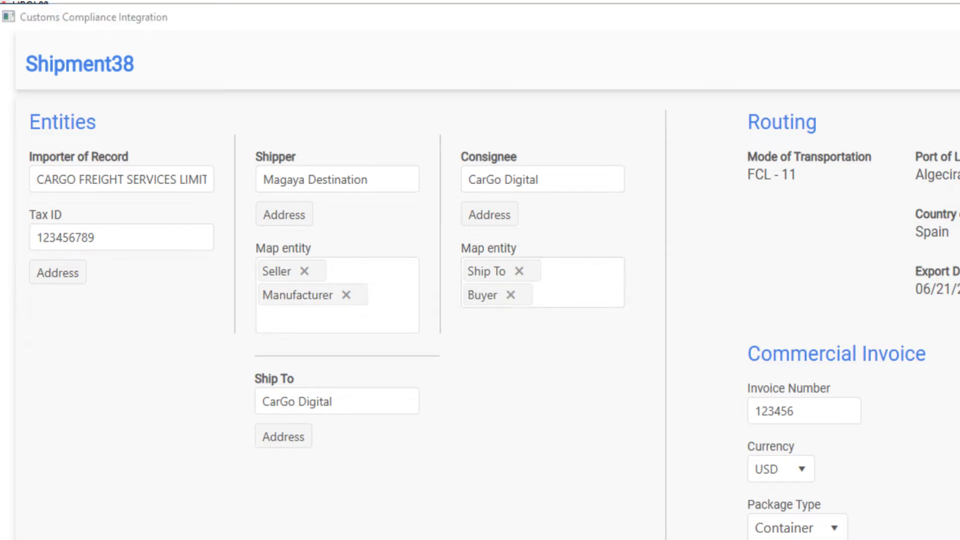
{"action": "left_click", "coordinate": [113, 238]}
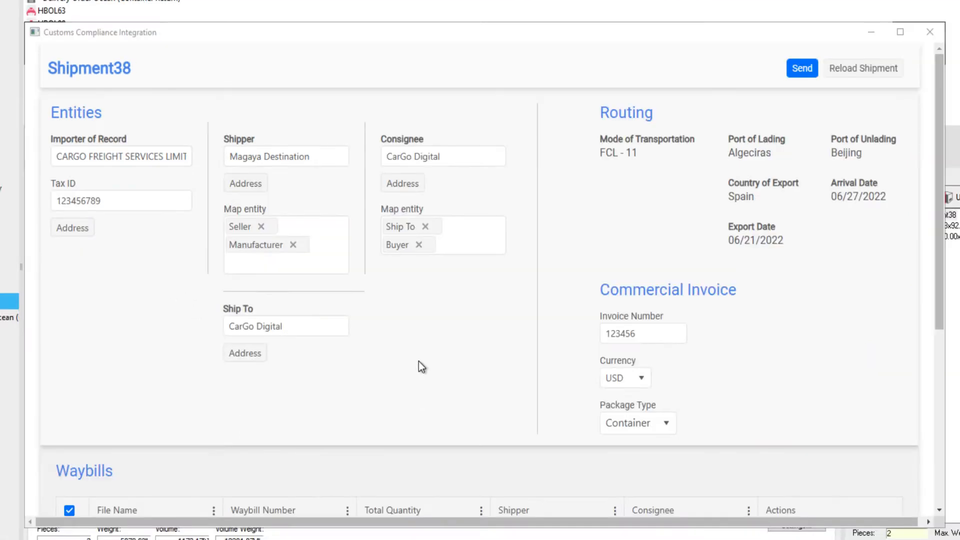
Review the Waybills grid and send the entry summary to Customs Compliance.
{"action": "scroll", "scroll_direction": "down", "scroll_amount": 3}
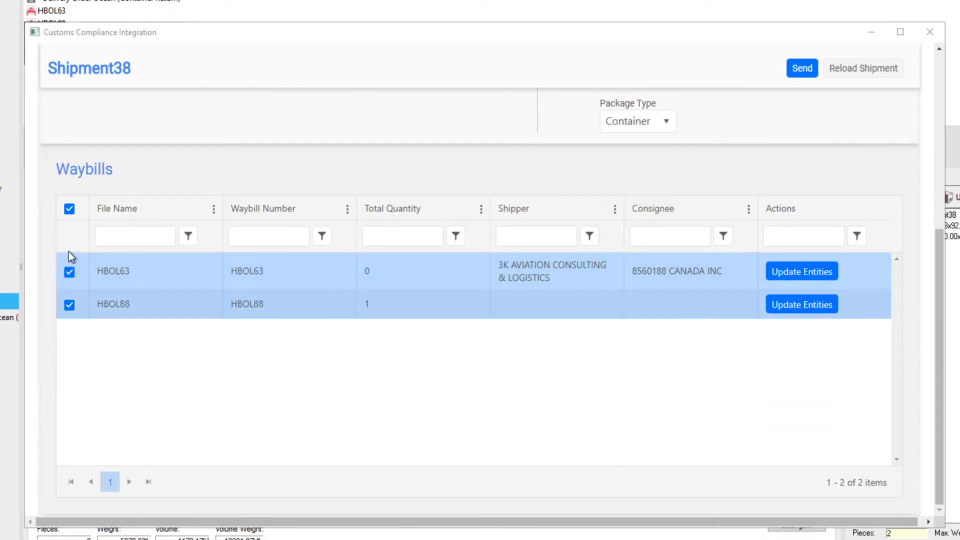
{"action": "left_click", "coordinate": [69, 209]}
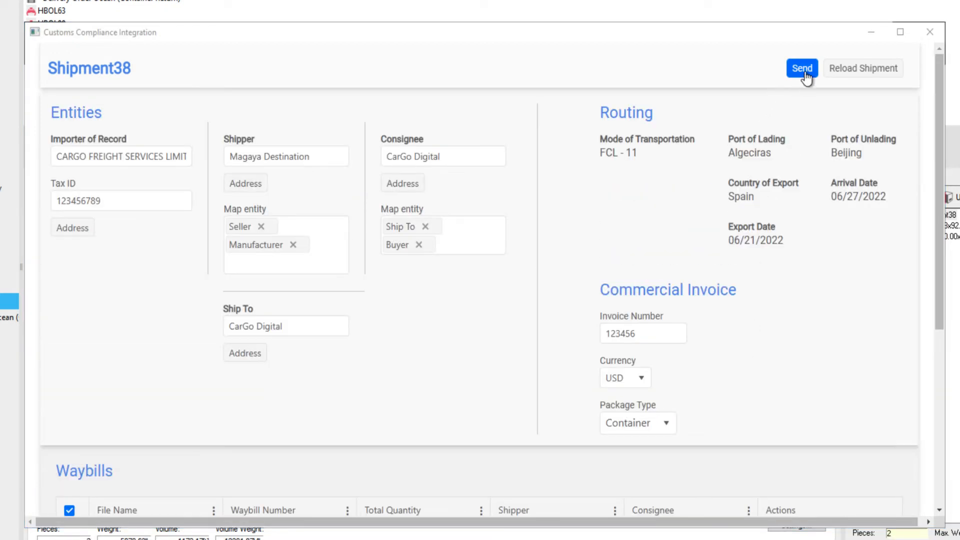
{"action": "mouse_move", "coordinate": [818, 69]}
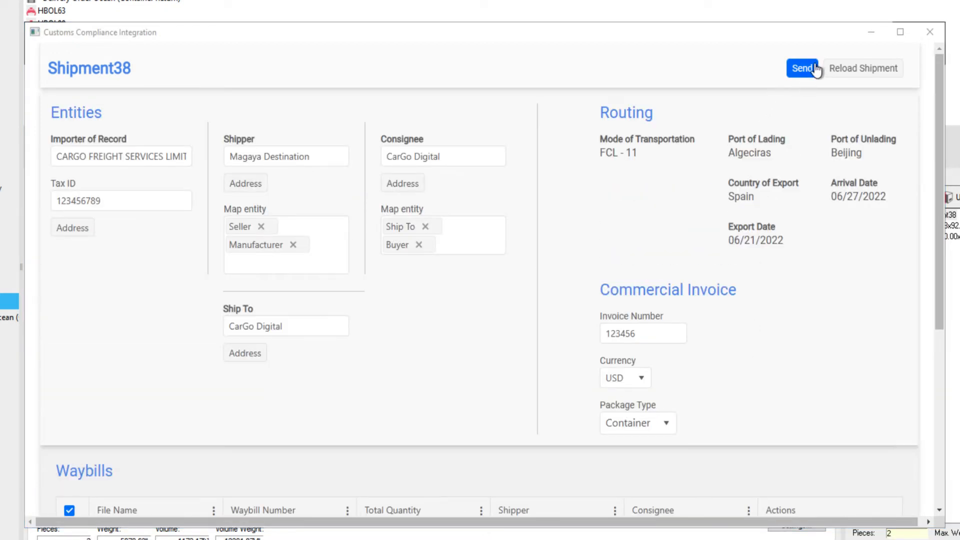
{"action": "mouse_move", "coordinate": [896, 84]}
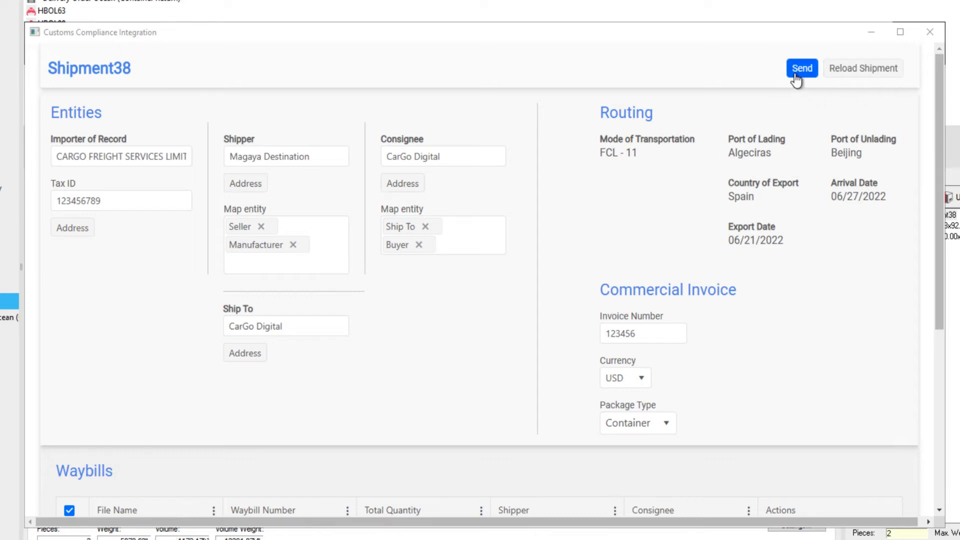
{"action": "left_click", "coordinate": [802, 68]}
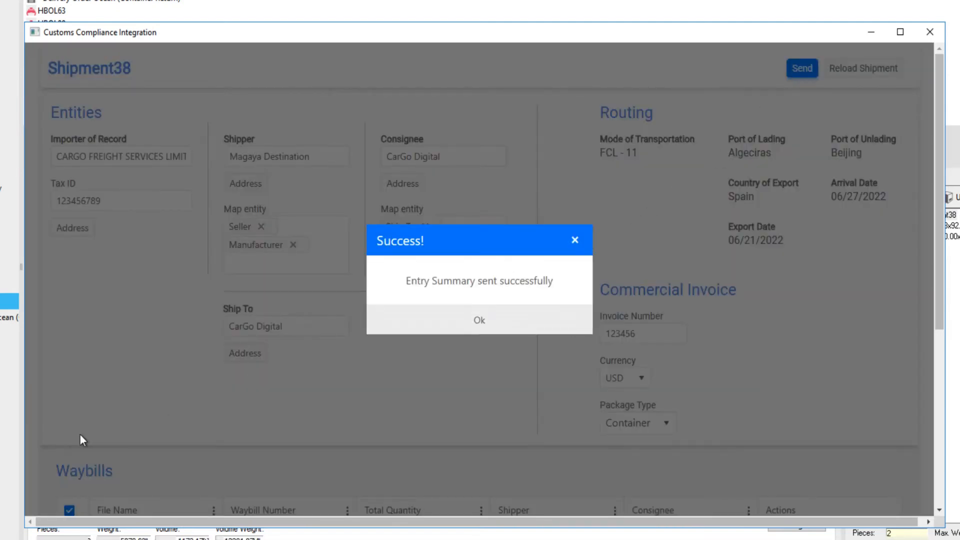
{"action": "mouse_move", "coordinate": [543, 299]}
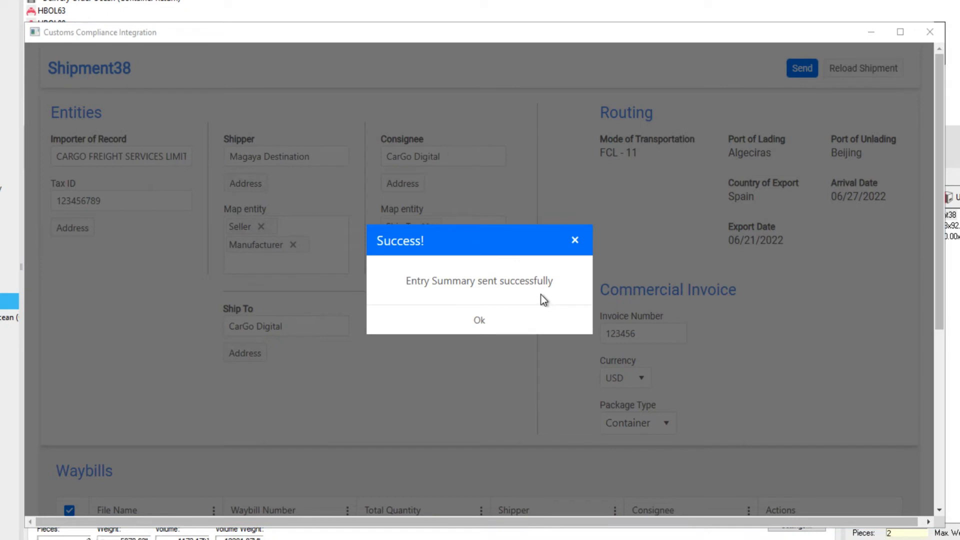
{"action": "left_click", "coordinate": [479, 320]}
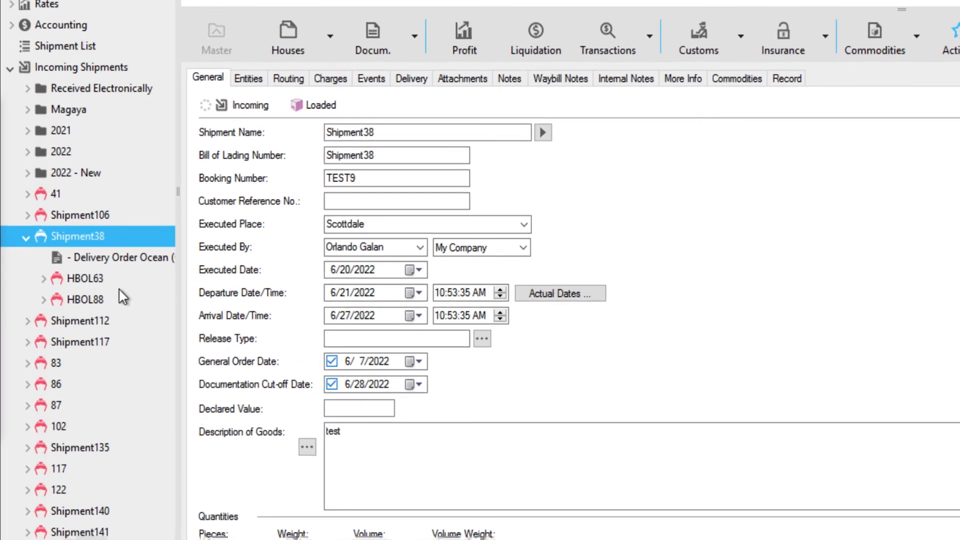
Confirm HBOL63's events list the CBP Entry Summary CREATED record.
{"action": "left_click", "coordinate": [84, 278]}
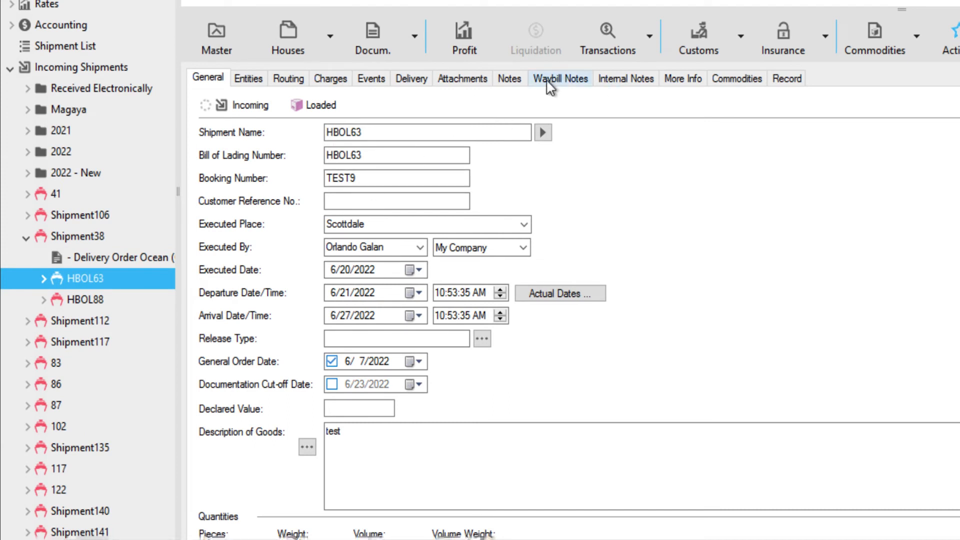
{"action": "left_click", "coordinate": [372, 78]}
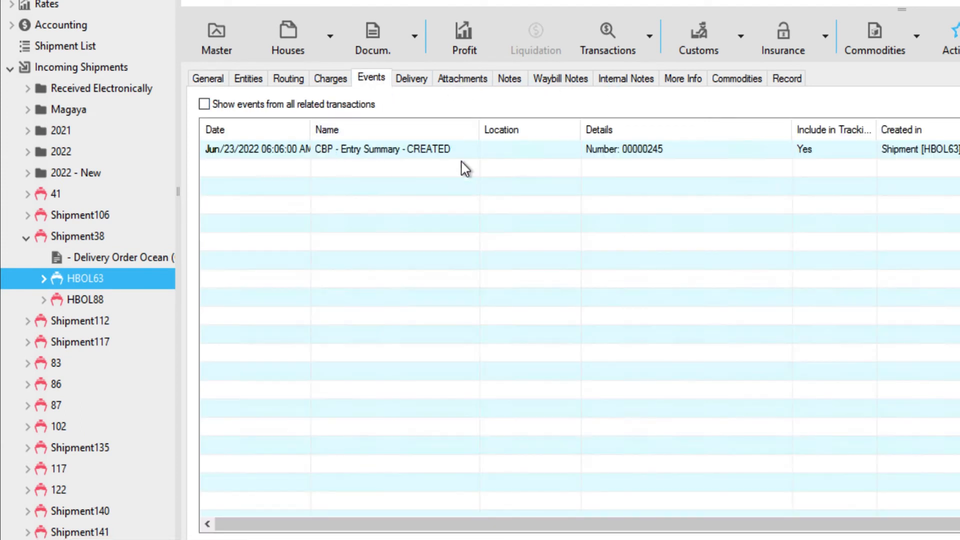
{"action": "left_click", "coordinate": [518, 149]}
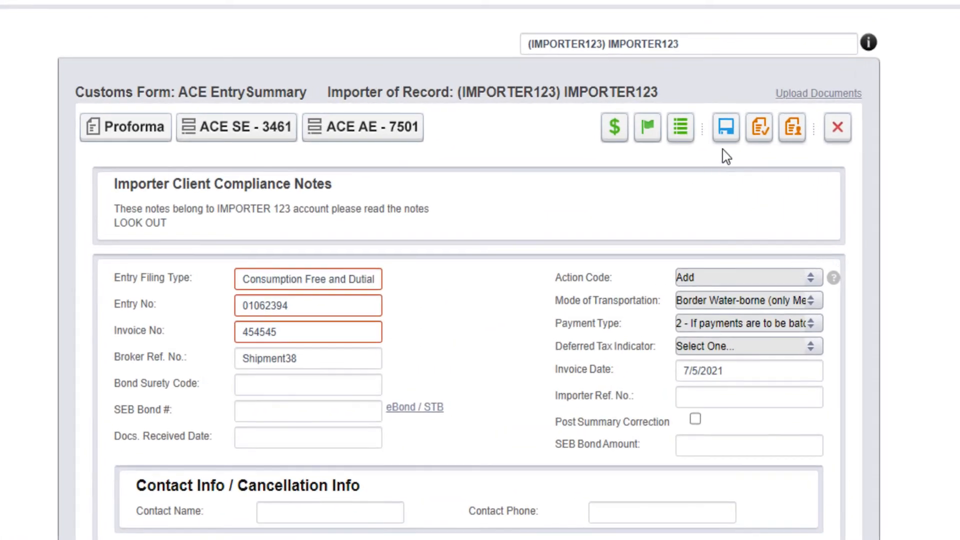
{"action": "mouse_move", "coordinate": [793, 140]}
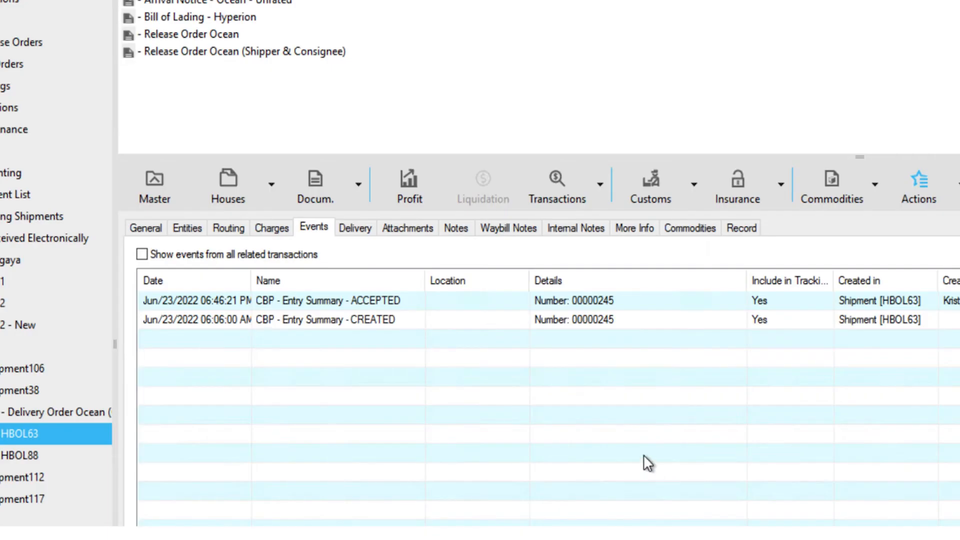
{"action": "mouse_move", "coordinate": [389, 301]}
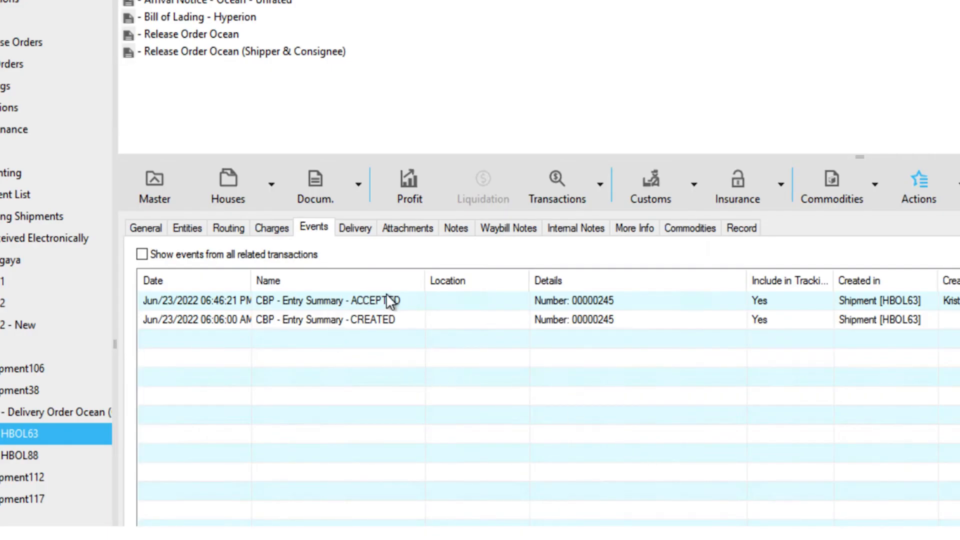